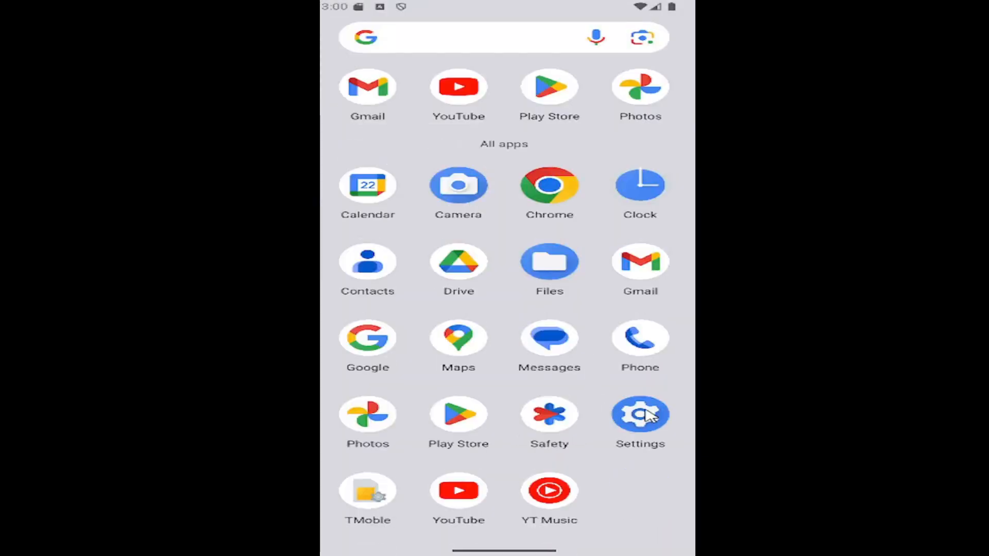
Step: Launch the Settings app and scroll down to the Accessibility entry
click(640, 416)
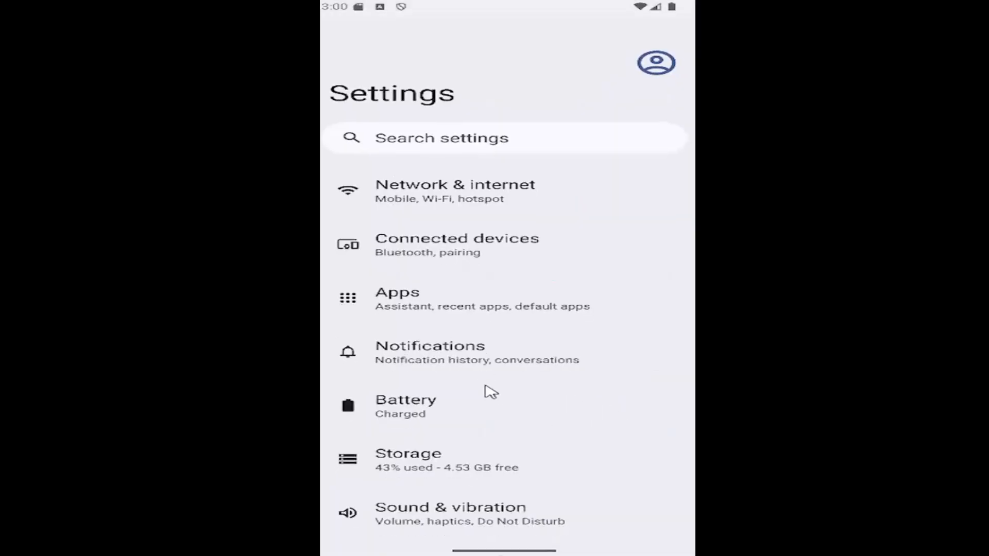
scroll(down, 3)
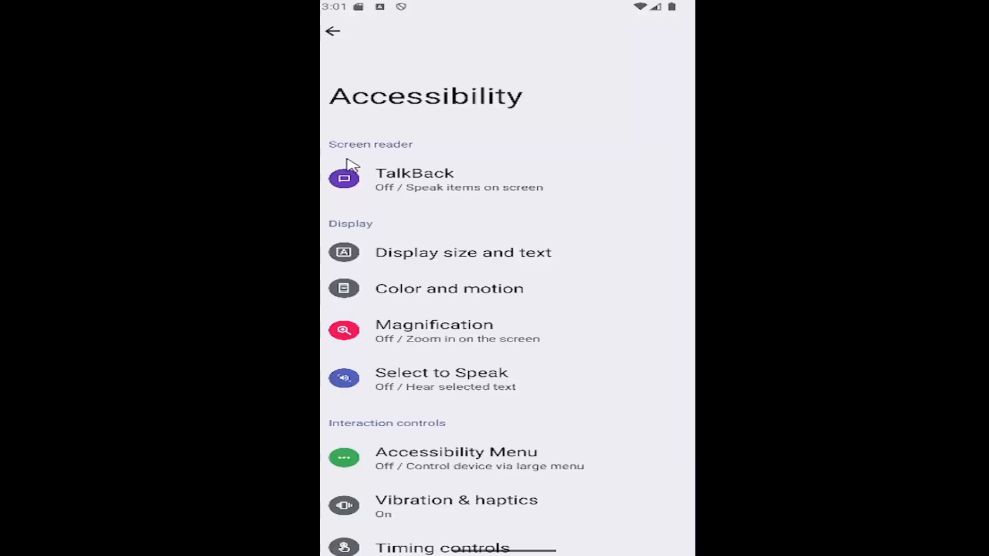
mouse_move(416, 191)
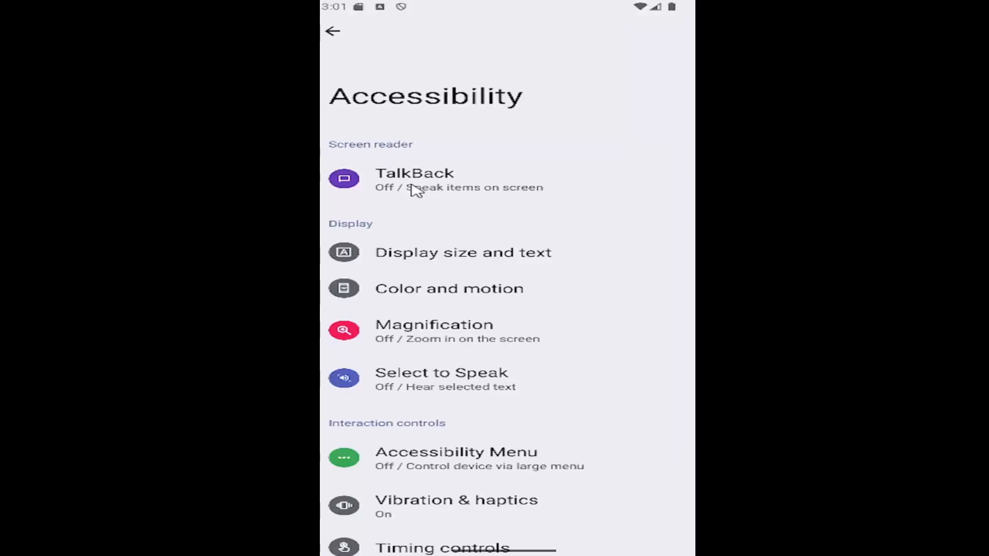
Step: Enter the TalkBack page and scroll down to its Settings option
click(414, 179)
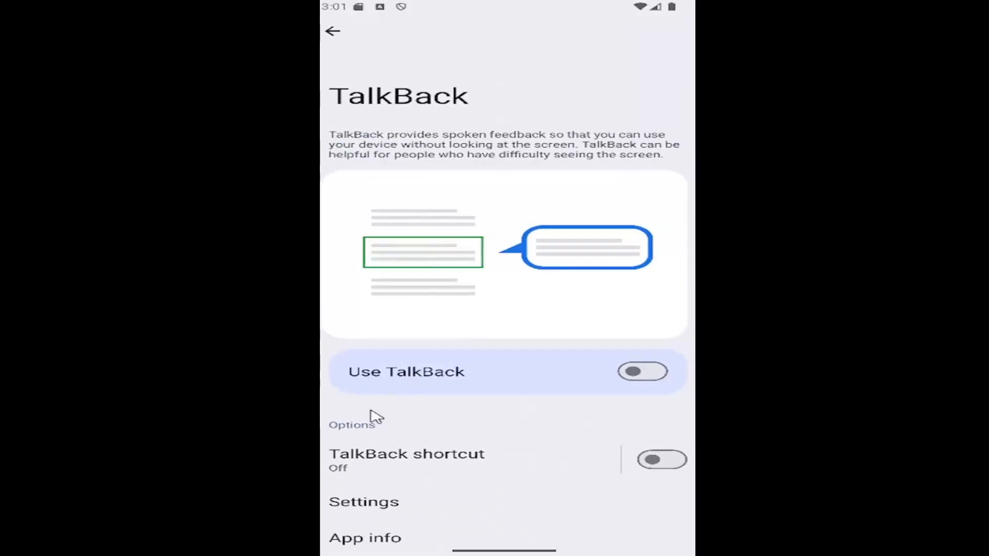
scroll(down, 3)
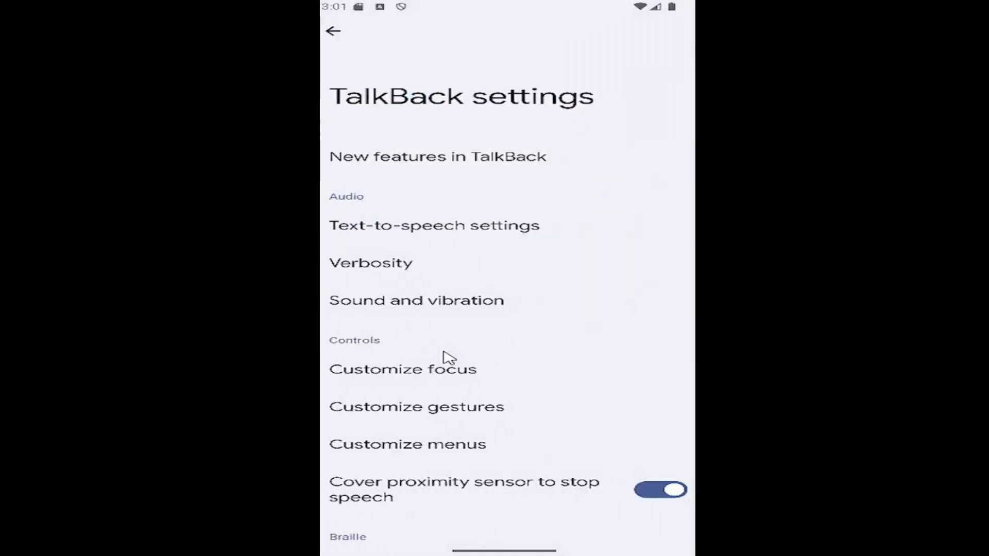
mouse_move(372, 318)
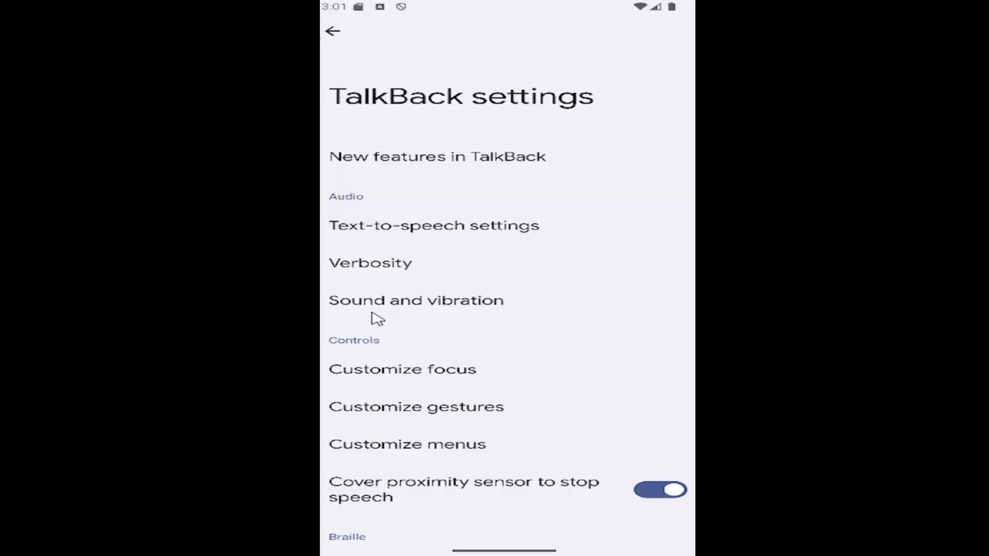
Step: Switch Audio ducking off on TalkBack's Sound and vibration page
click(416, 300)
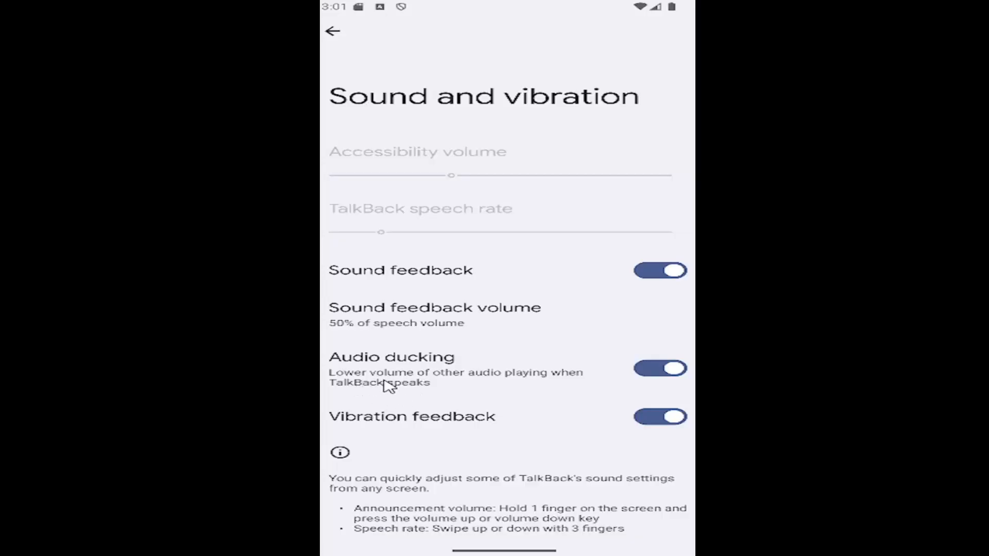
mouse_move(534, 387)
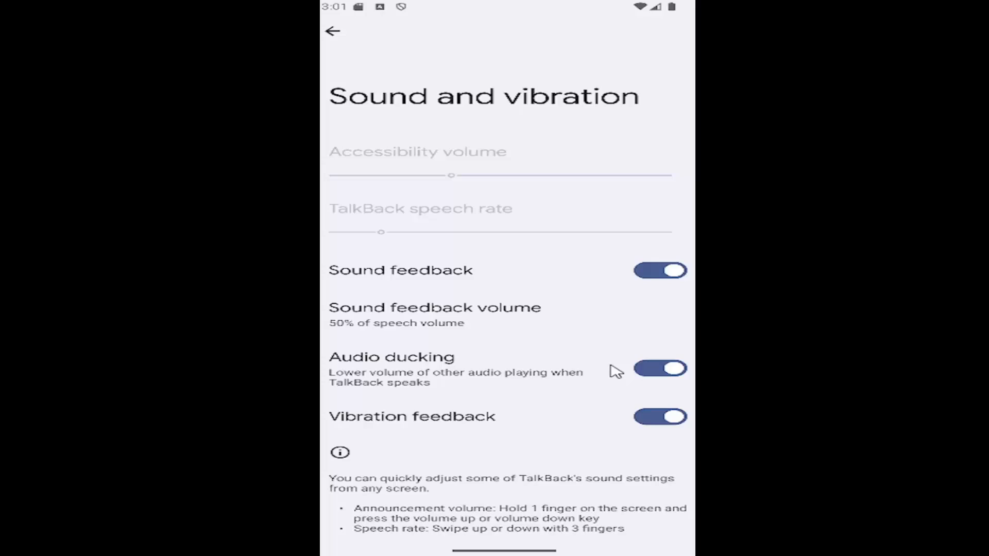
click(659, 368)
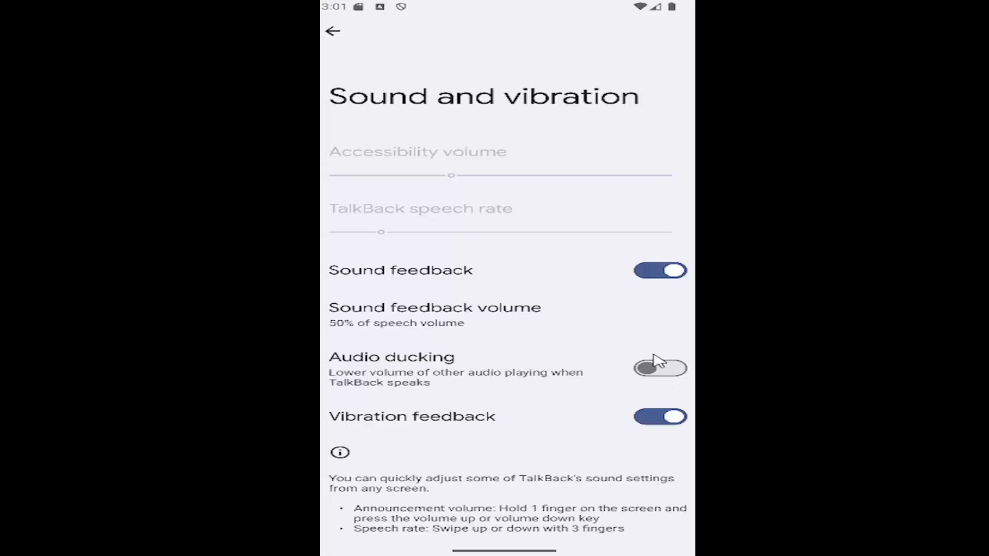
mouse_move(560, 382)
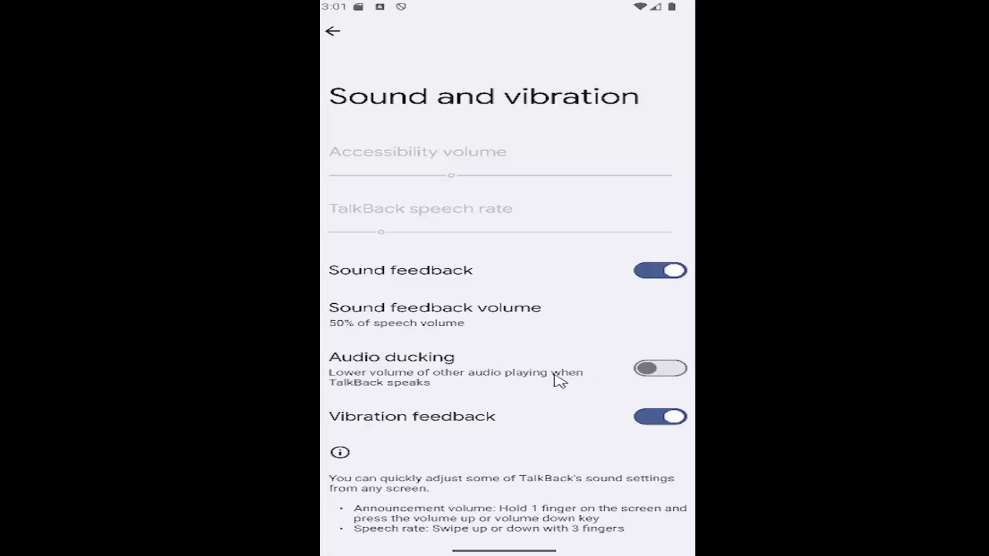
Step: Navigate back through TalkBack settings and overview to the Accessibility page
click(332, 31)
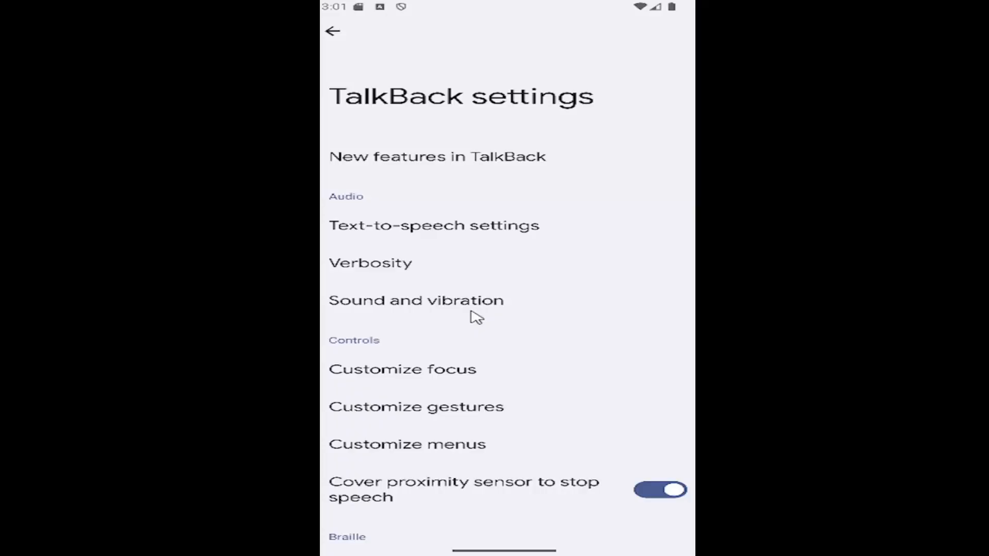
click(333, 31)
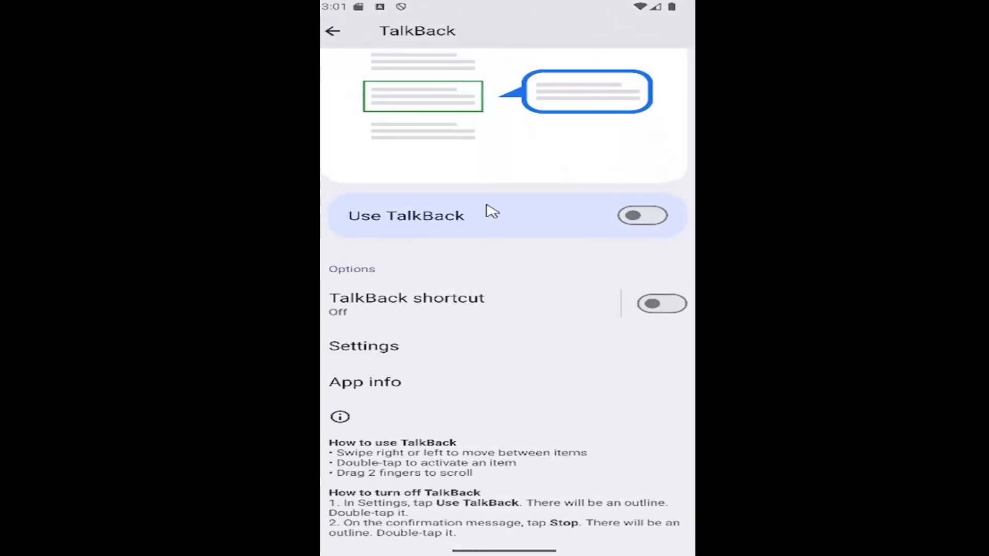
click(332, 30)
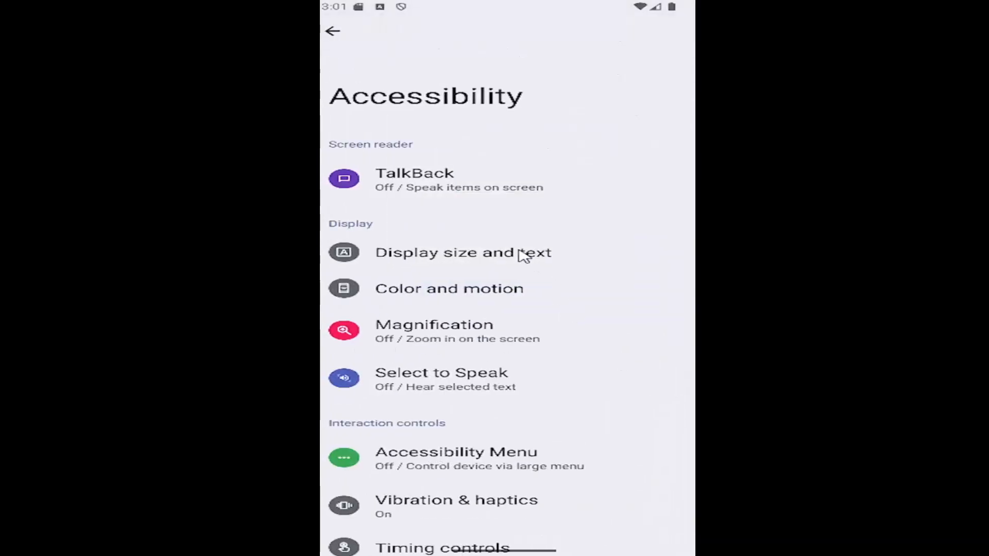